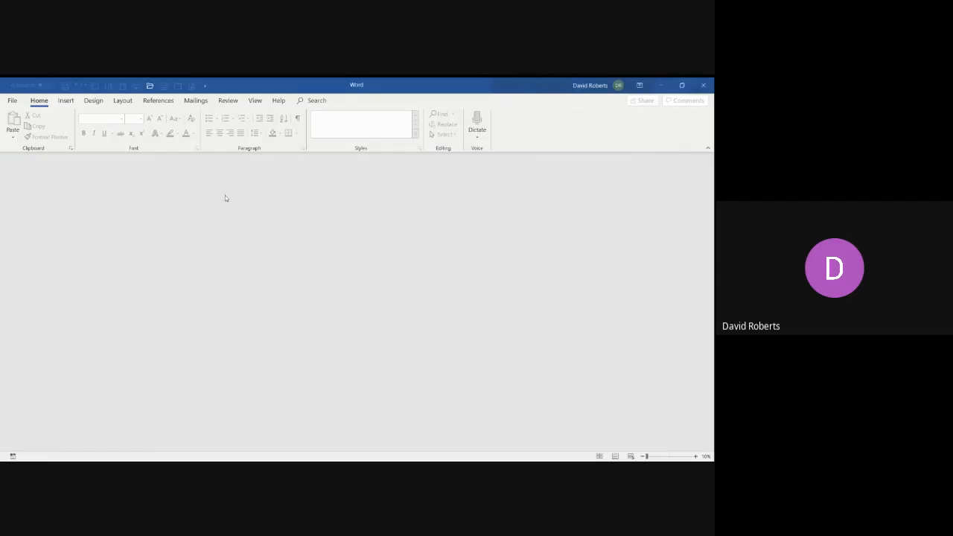
Step: Browse this computer's Documents folder from Word's File > Open page
left_click(12, 100)
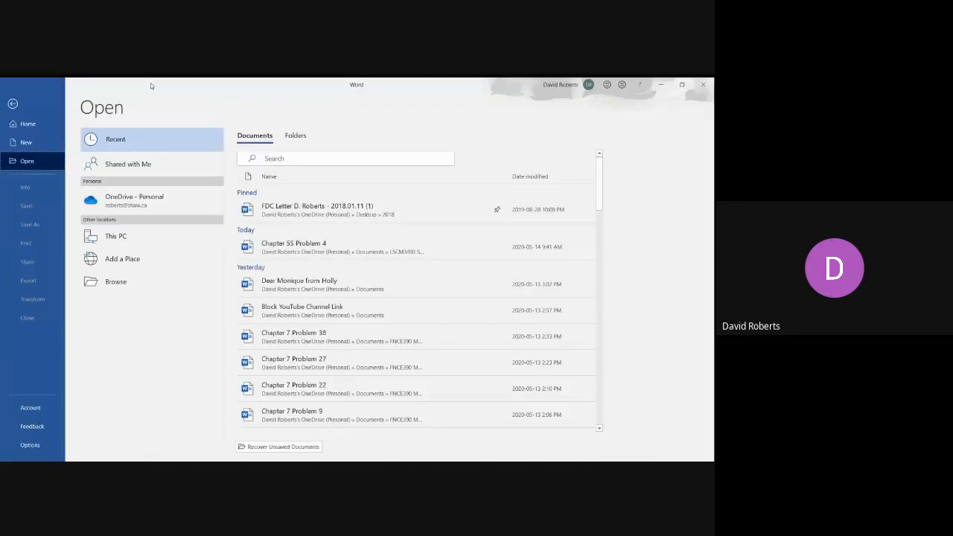
left_click(116, 281)
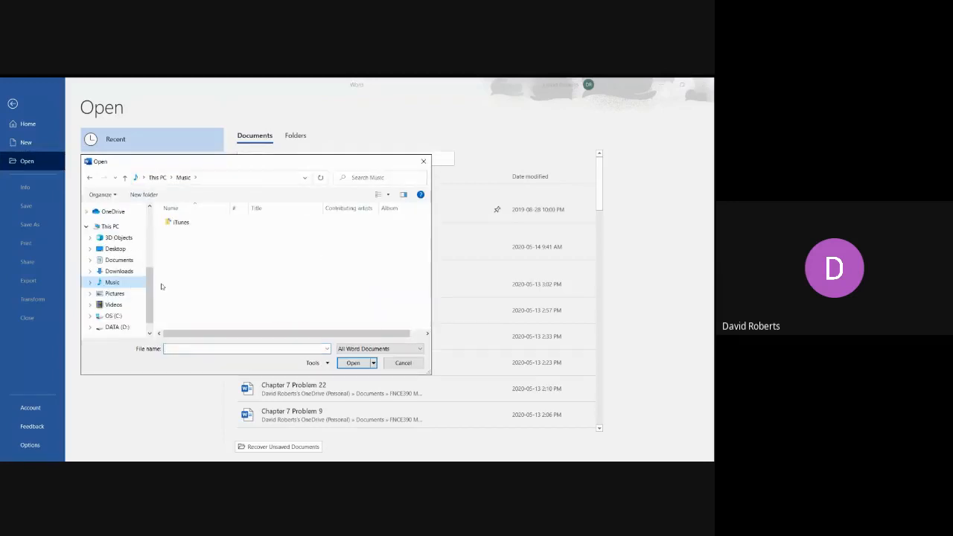
left_click(120, 259)
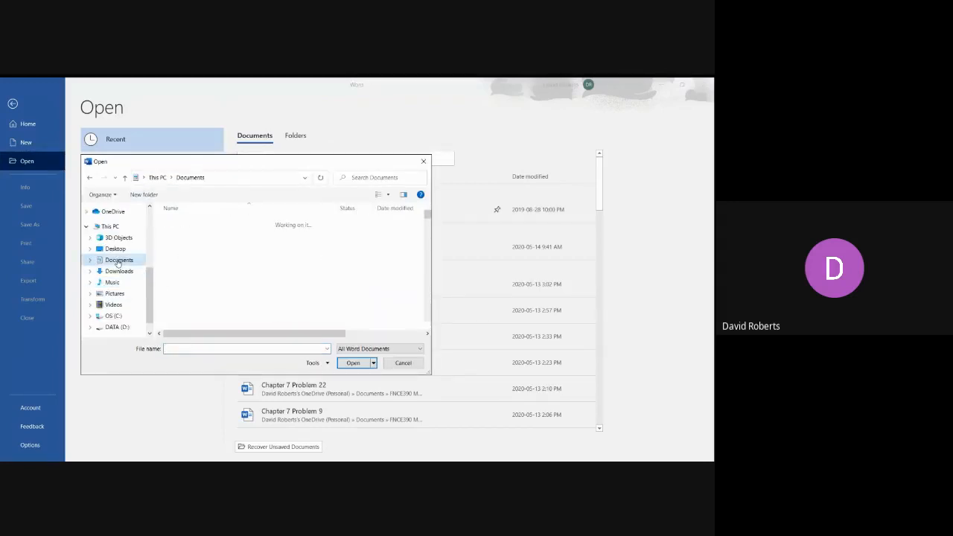
left_click(119, 259)
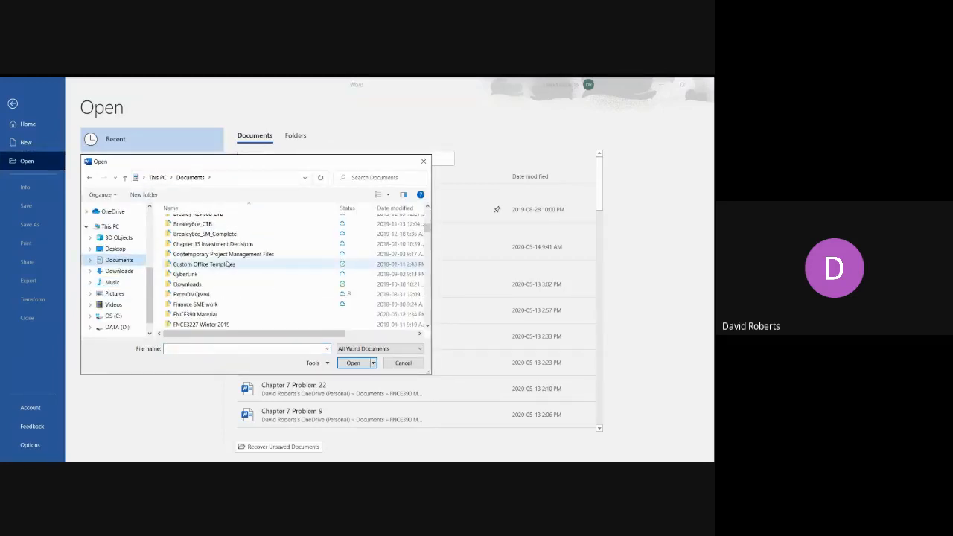
scroll("down", 3)
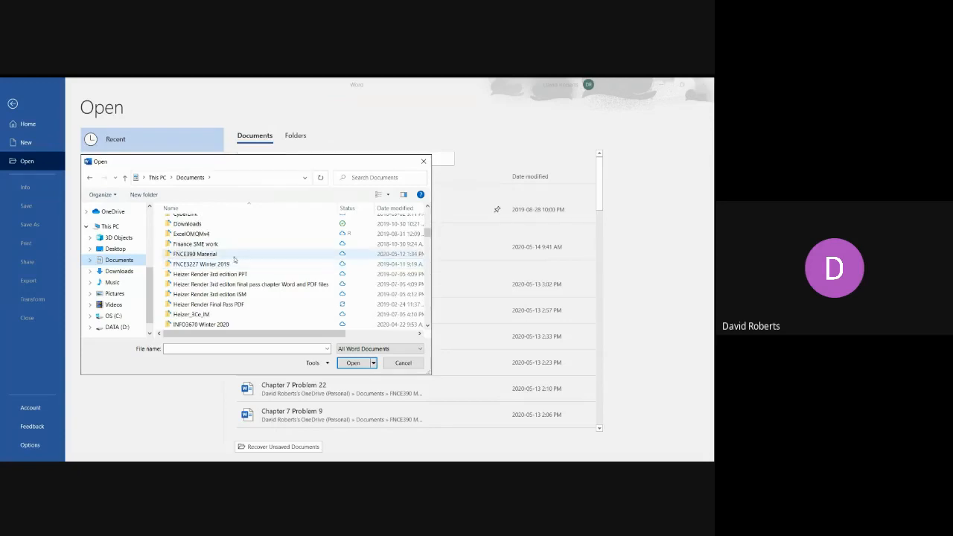
scroll("down", 3)
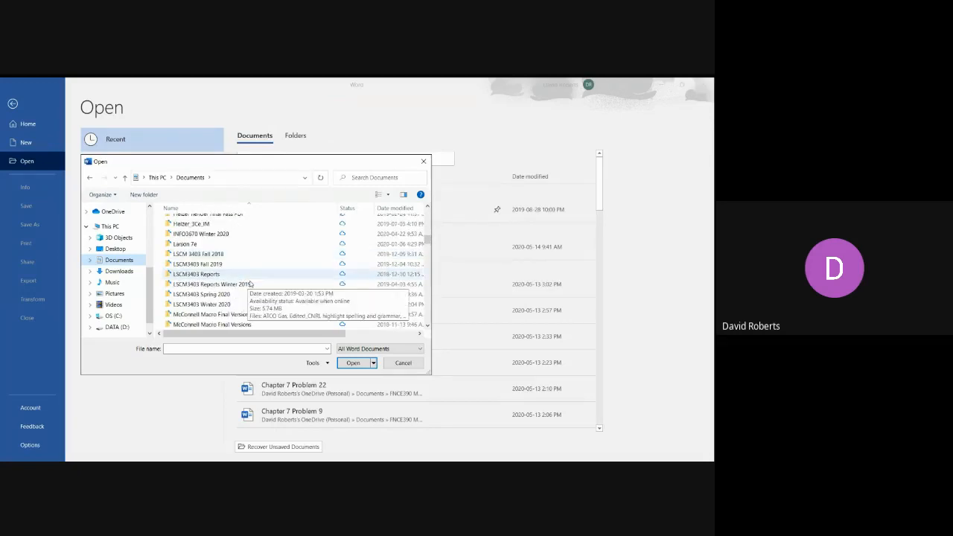
Step: Enter the CSCM3403 Spring 2020 folder and select the Chapter 6 problem file
double_click(201, 293)
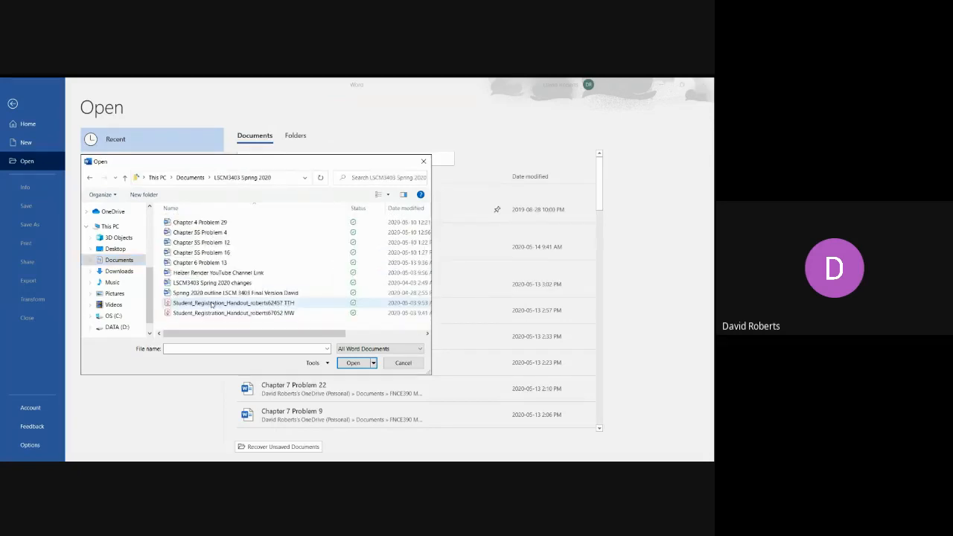
left_click(201, 241)
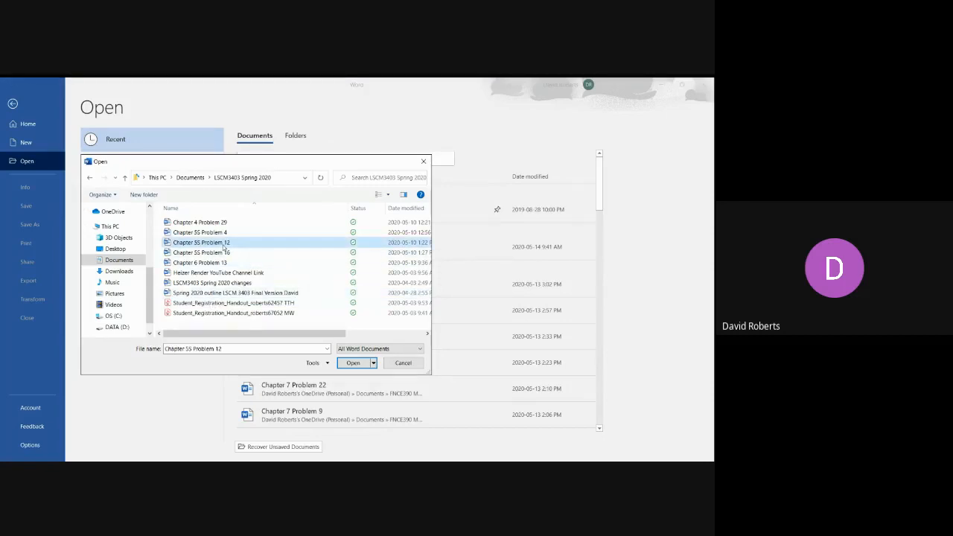
left_click(402, 363)
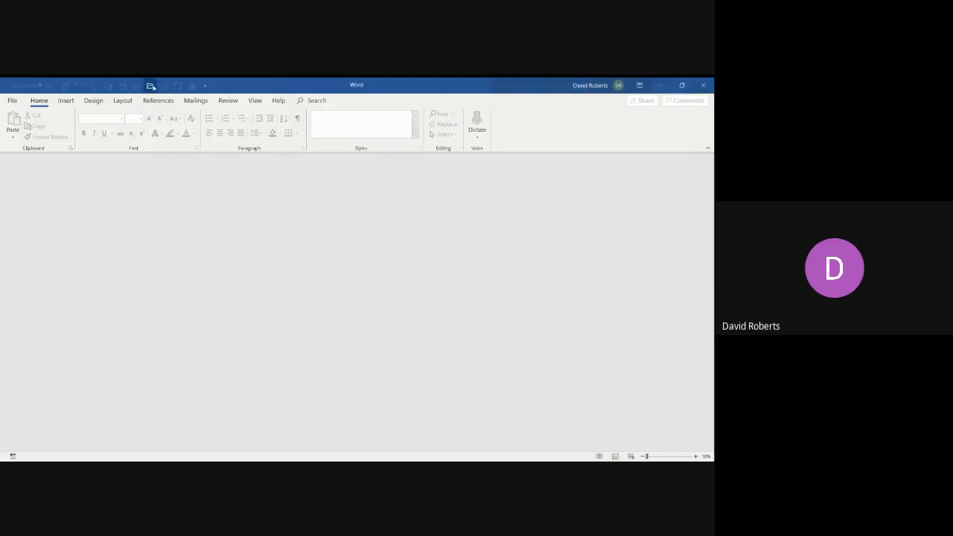
Step: Open Chapter 5S Problem 16 from the course folder via File > Open > Browse
left_click(12, 100)
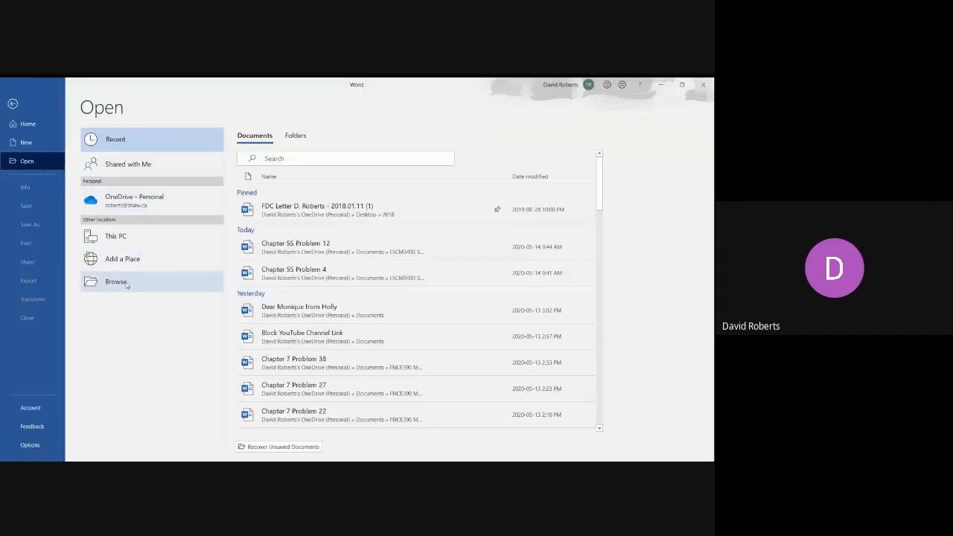
left_click(116, 281)
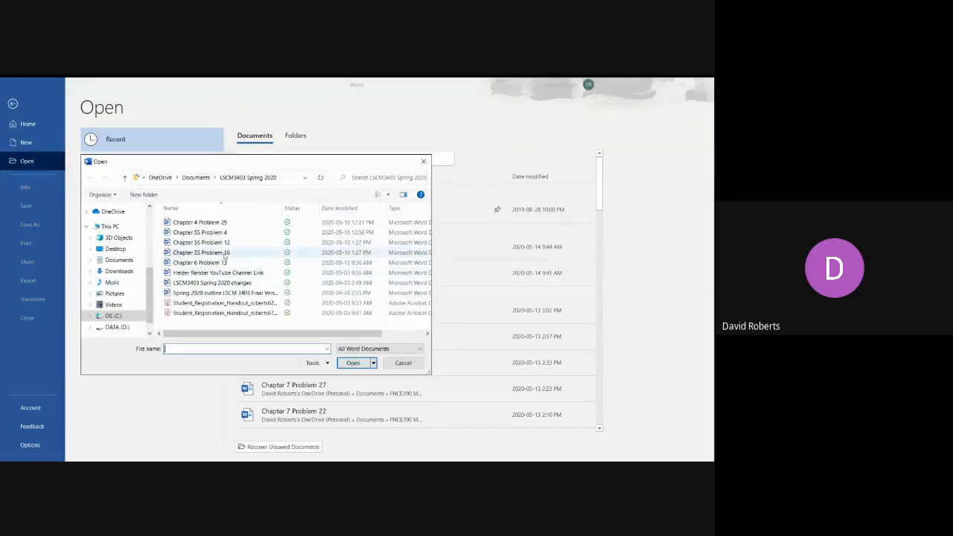
left_click(201, 253)
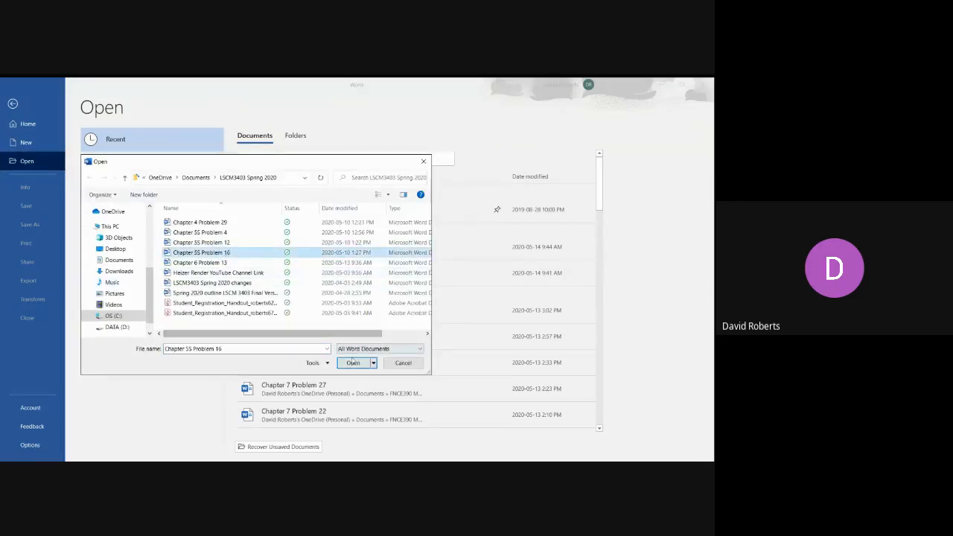
left_click(353, 363)
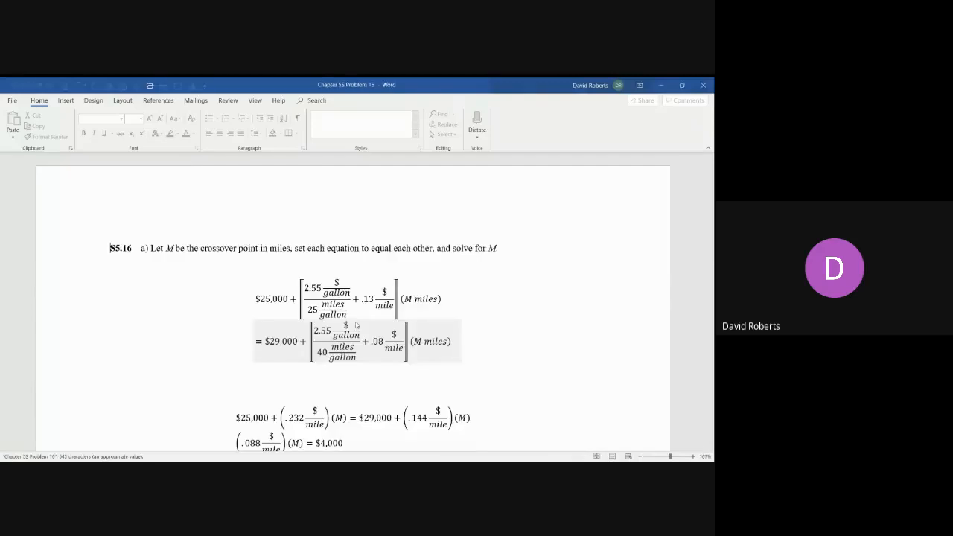
scroll("down", 3)
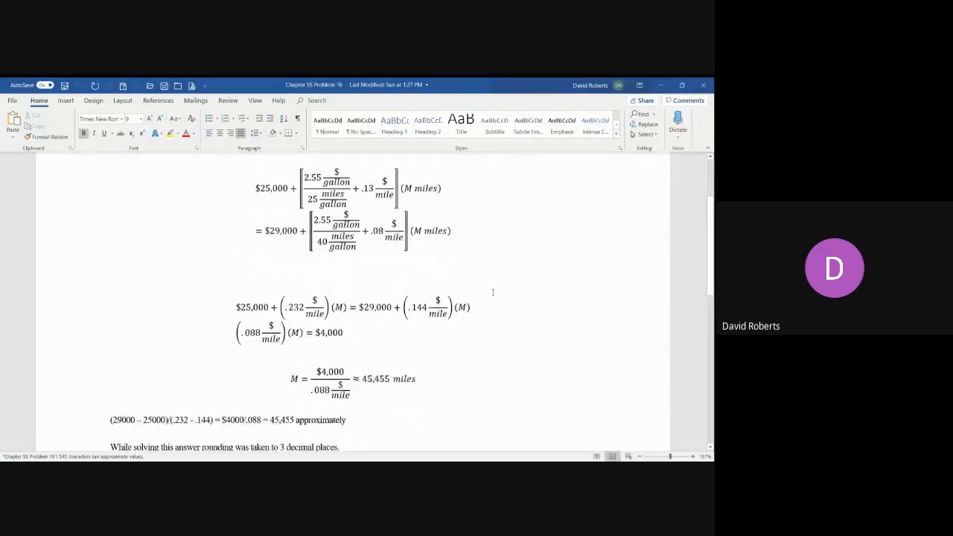
scroll("up", 3)
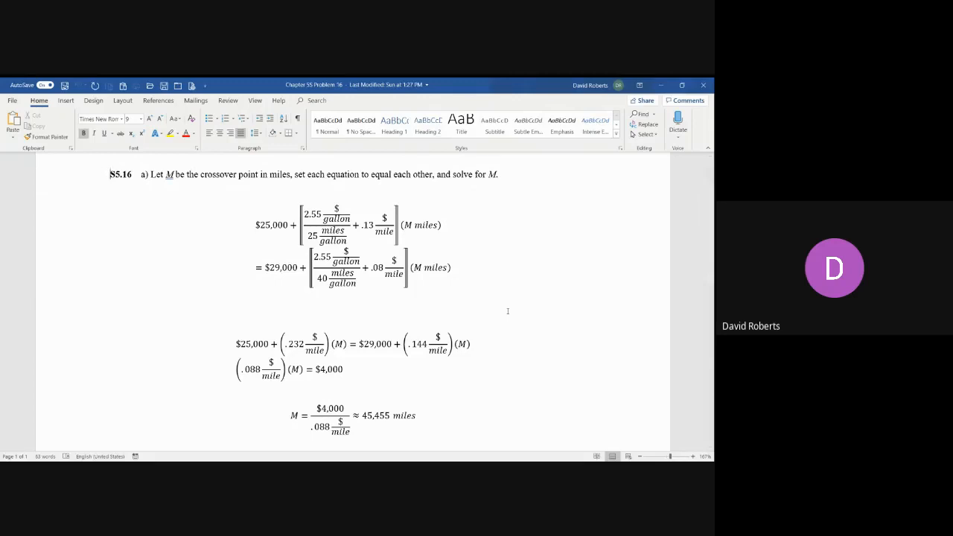
scroll("down", 3)
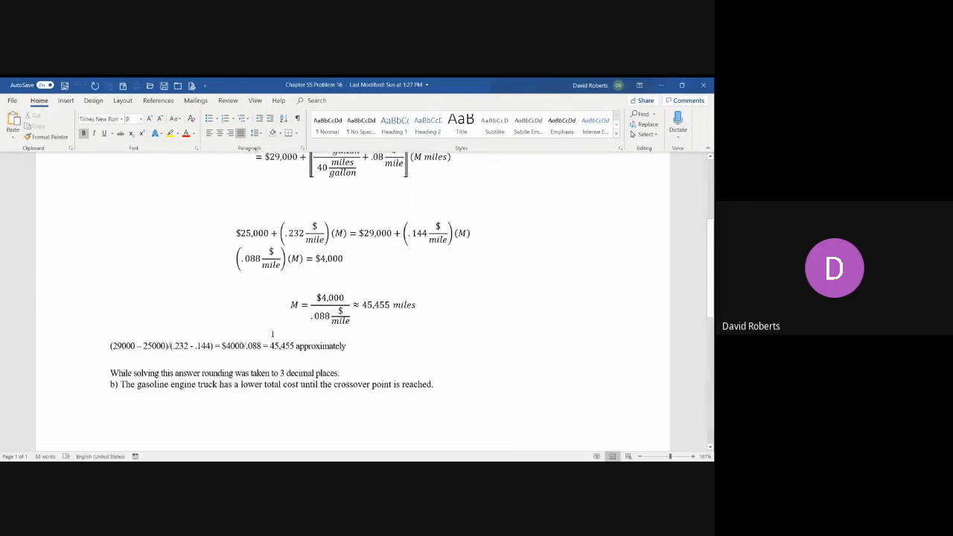
scroll("down", 3)
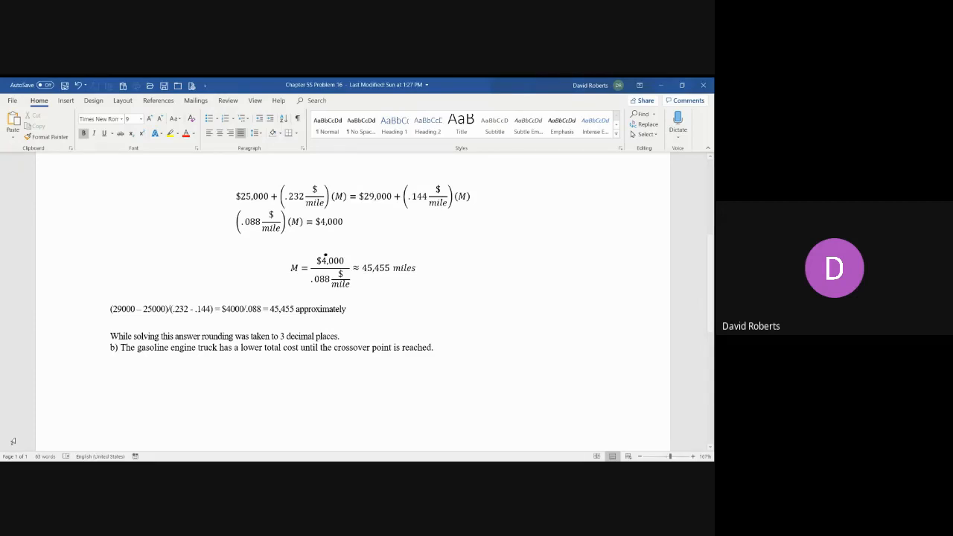
scroll("up", 3)
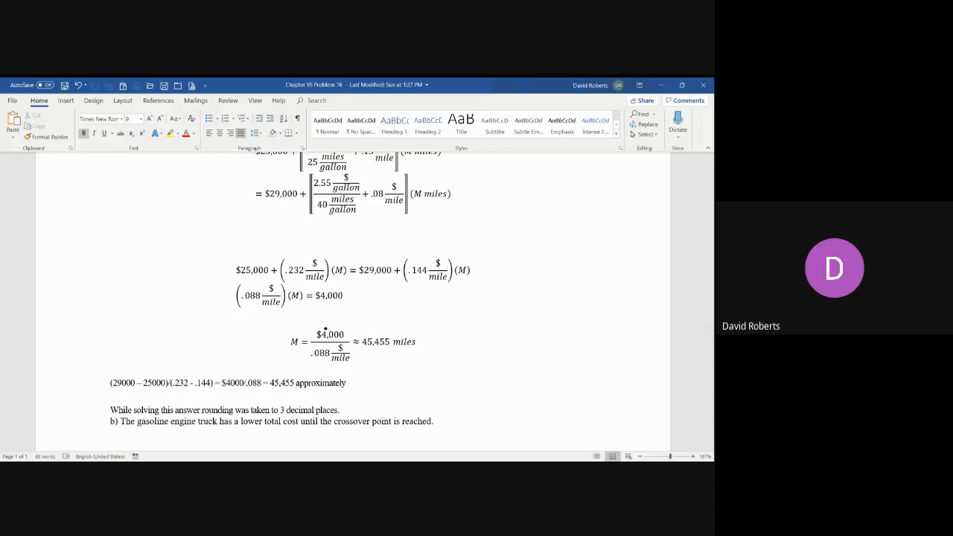
scroll("up", 3)
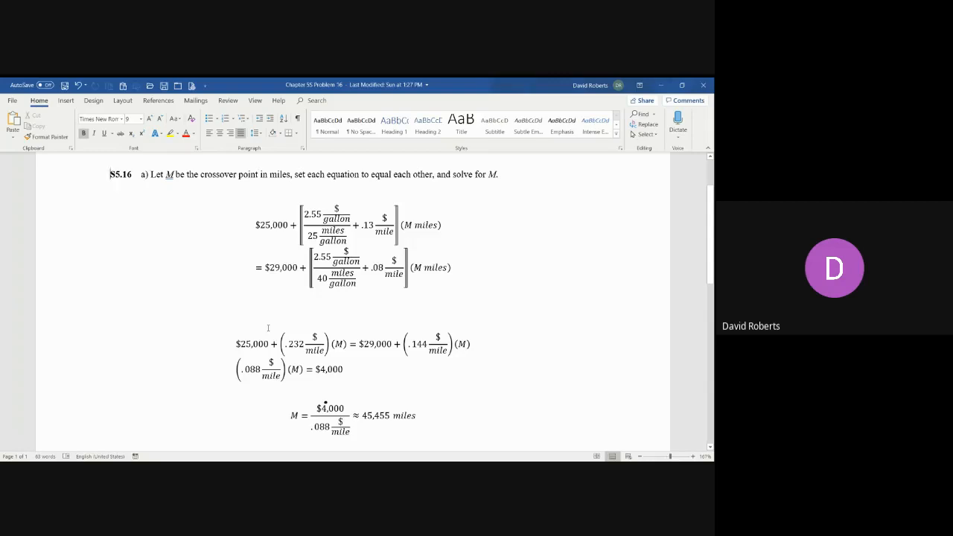
scroll("down", 3)
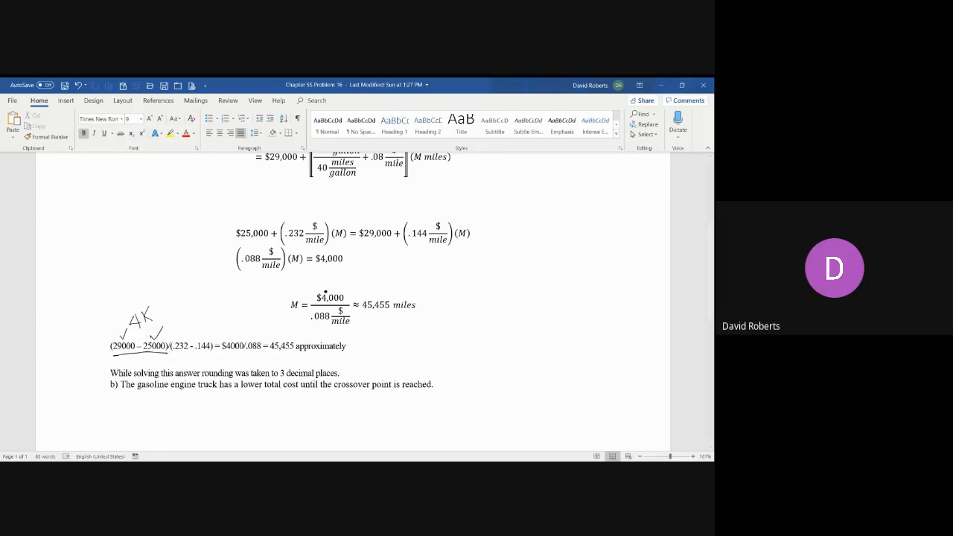
mouse_move(241, 316)
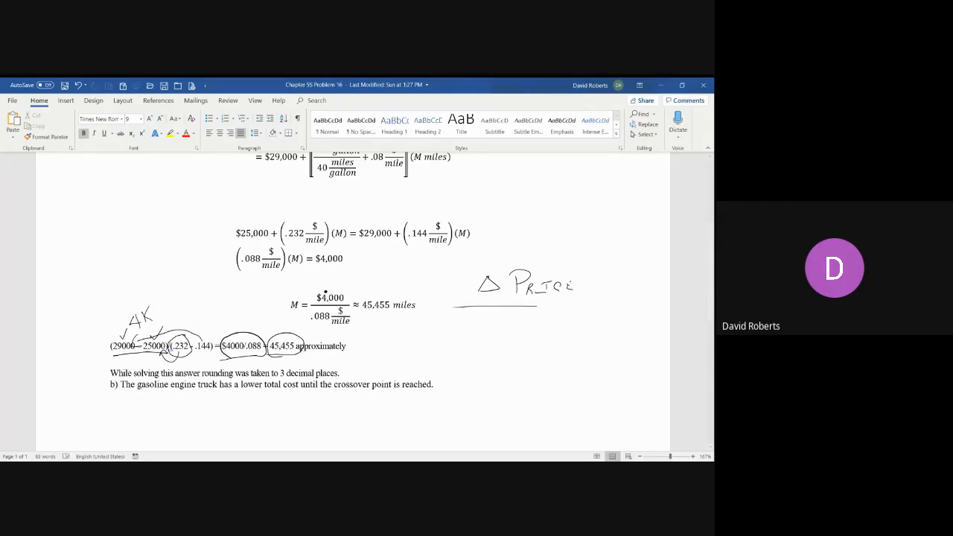
Step: Ink ΔOperating Cost beneath the fraction line under ΔPrice
left_click_drag(469, 339, 498, 339)
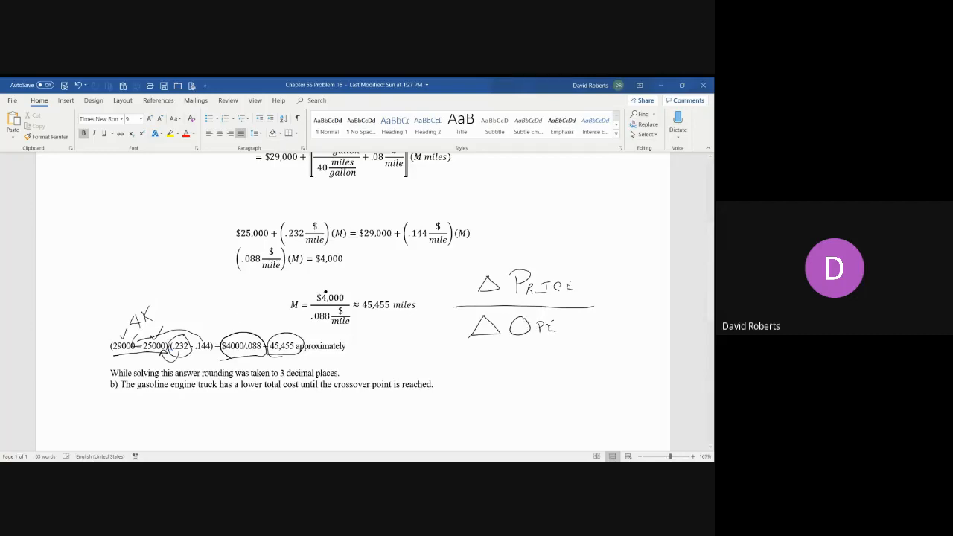
left_click_drag(536, 326, 577, 327)
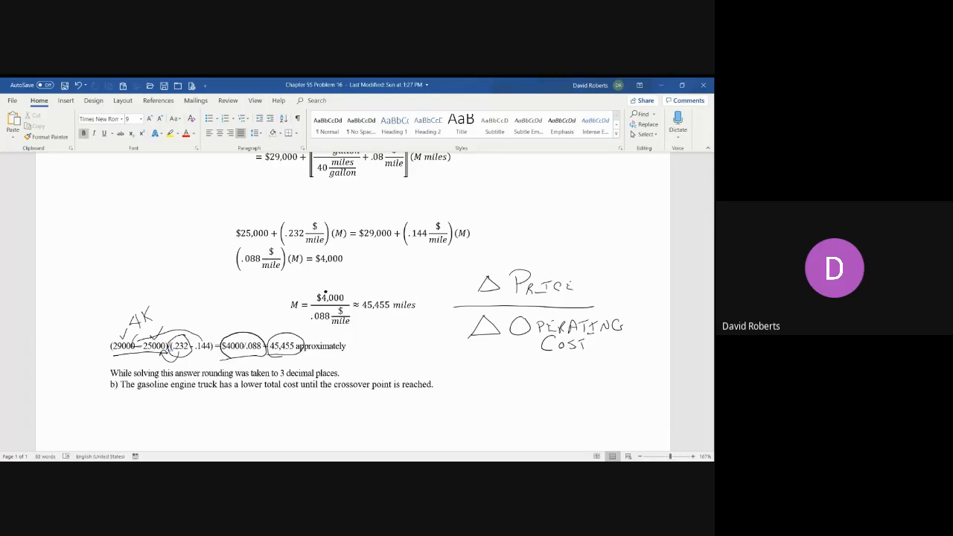
scroll("up", 3)
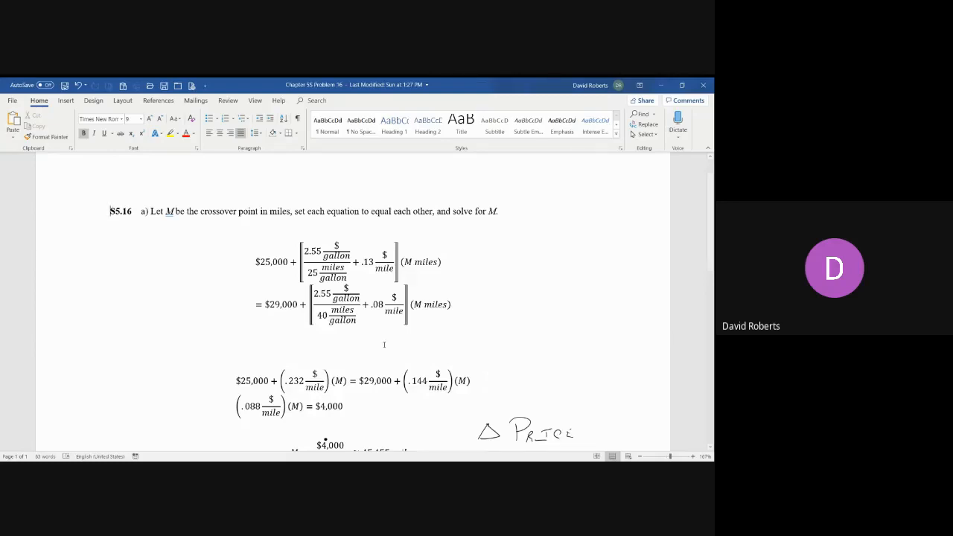
Step: Review the page, then close Problem 16 choosing Don't Save for the annotations
scroll("down", 3)
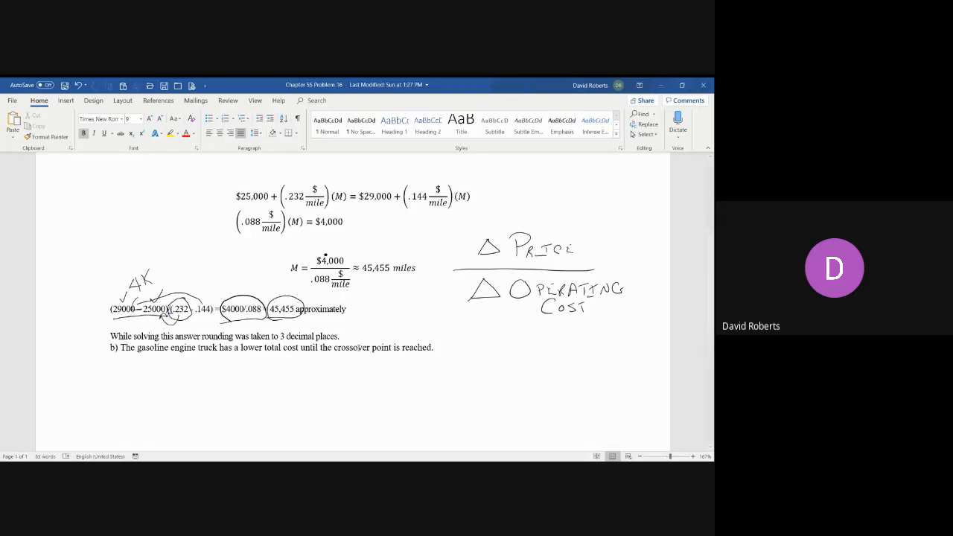
scroll("up", 3)
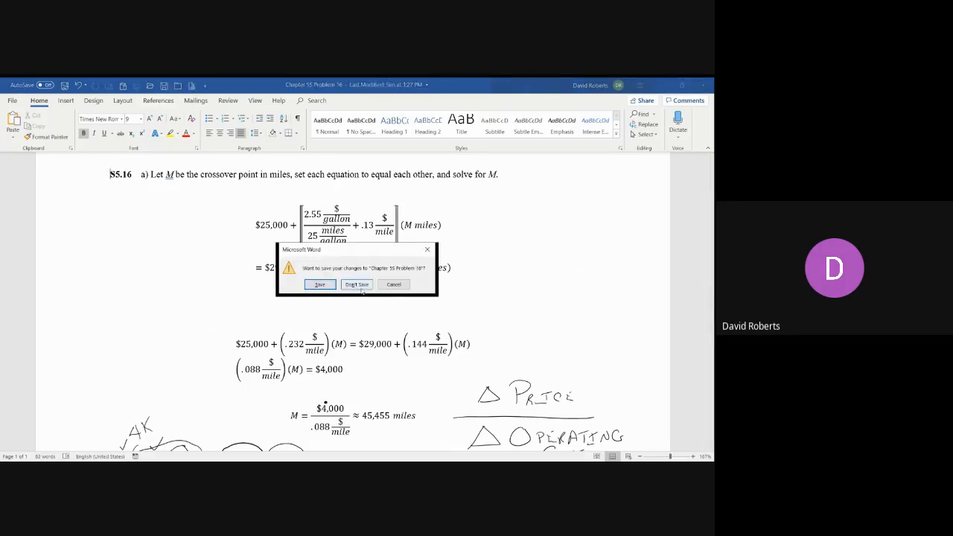
left_click(357, 285)
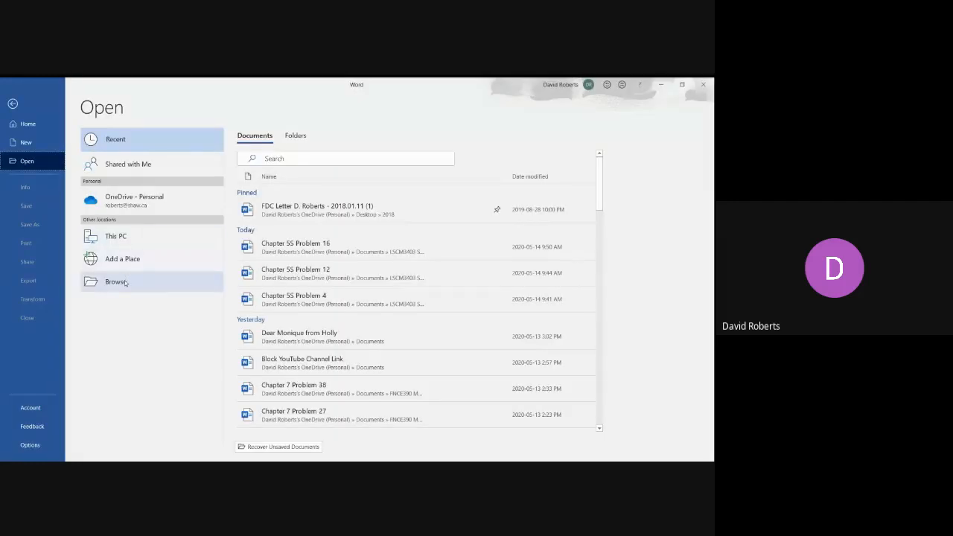
Step: Browse the course folder and select the Chapter 6 Problem 13 document
left_click(117, 281)
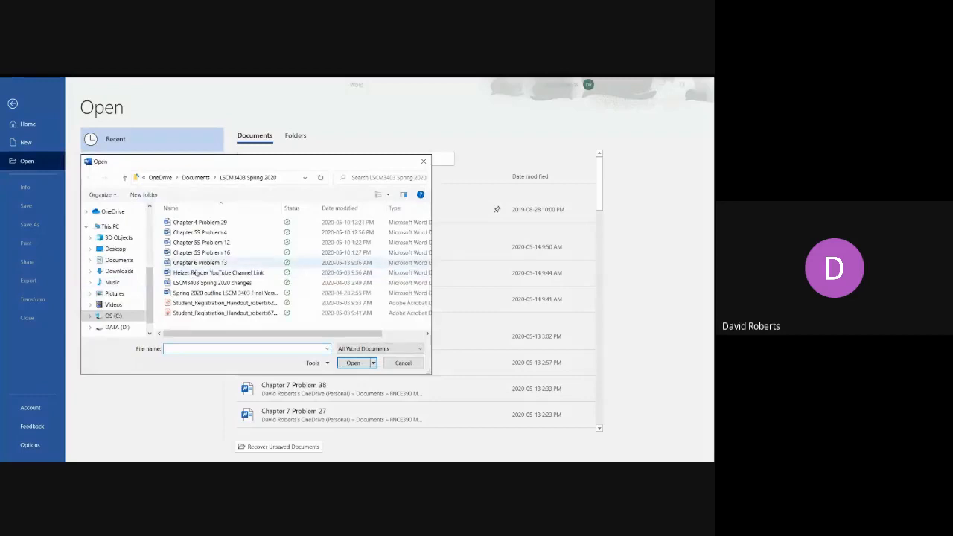
left_click(199, 262)
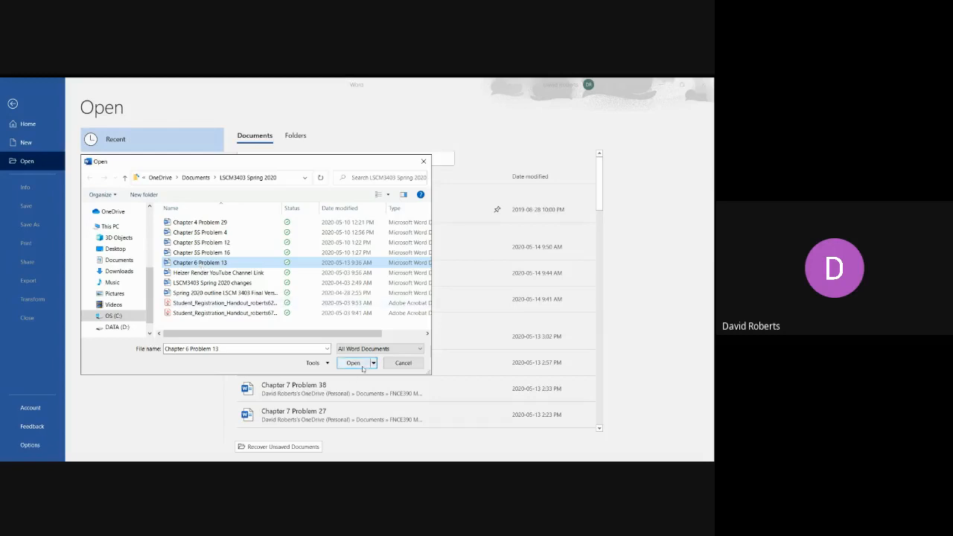
left_click(353, 363)
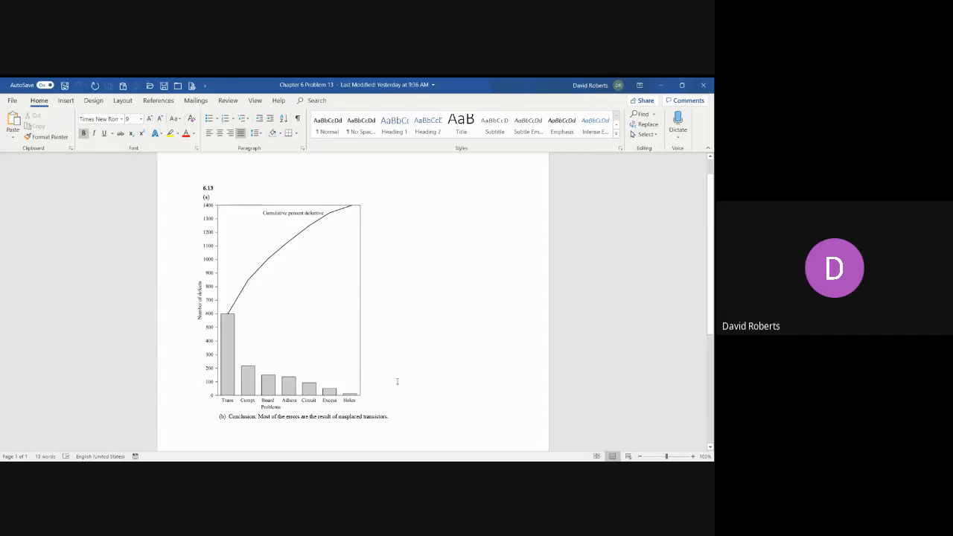
mouse_move(232, 363)
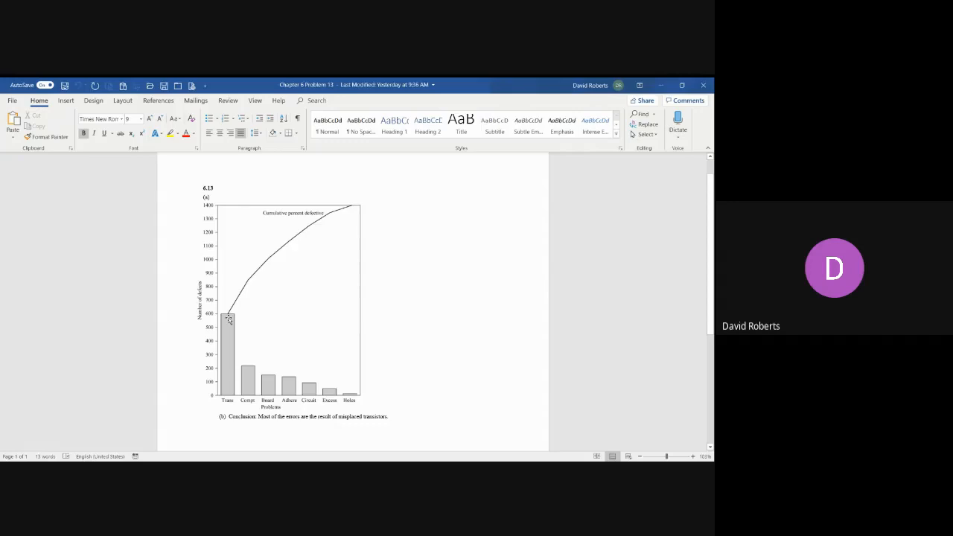
mouse_move(237, 366)
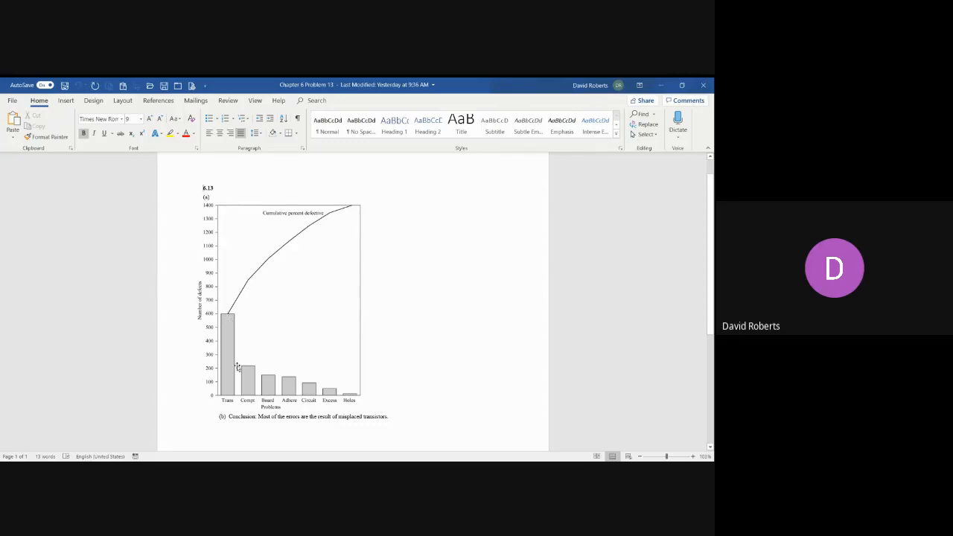
mouse_move(351, 395)
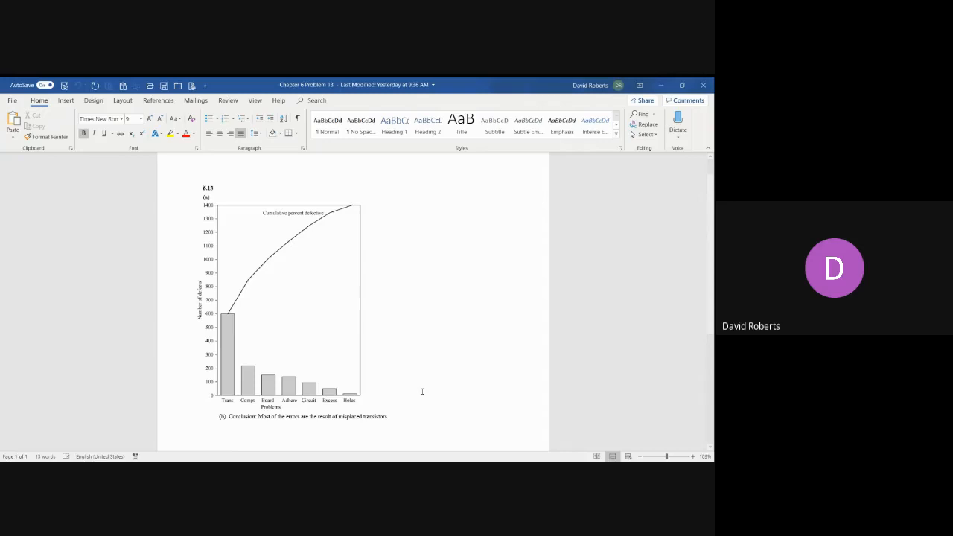
mouse_move(229, 307)
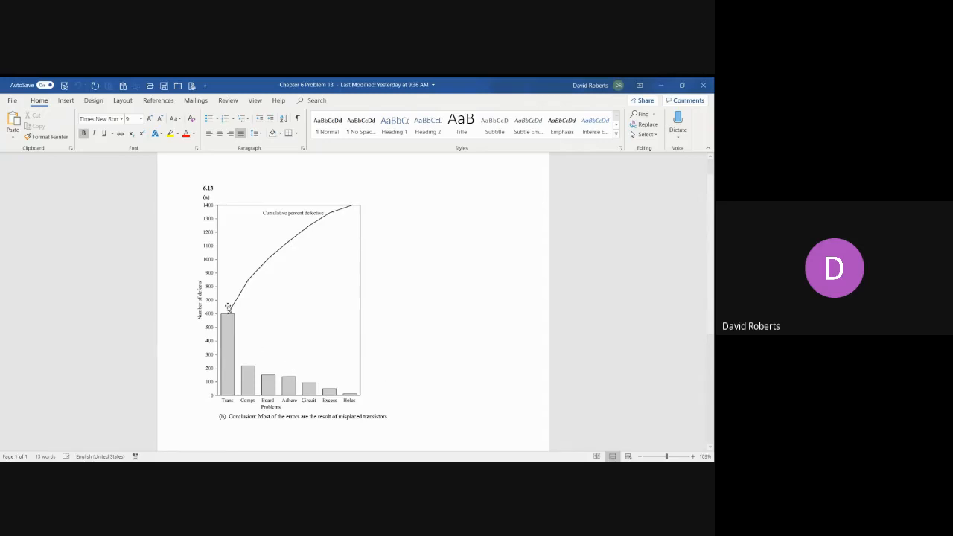
mouse_move(282, 250)
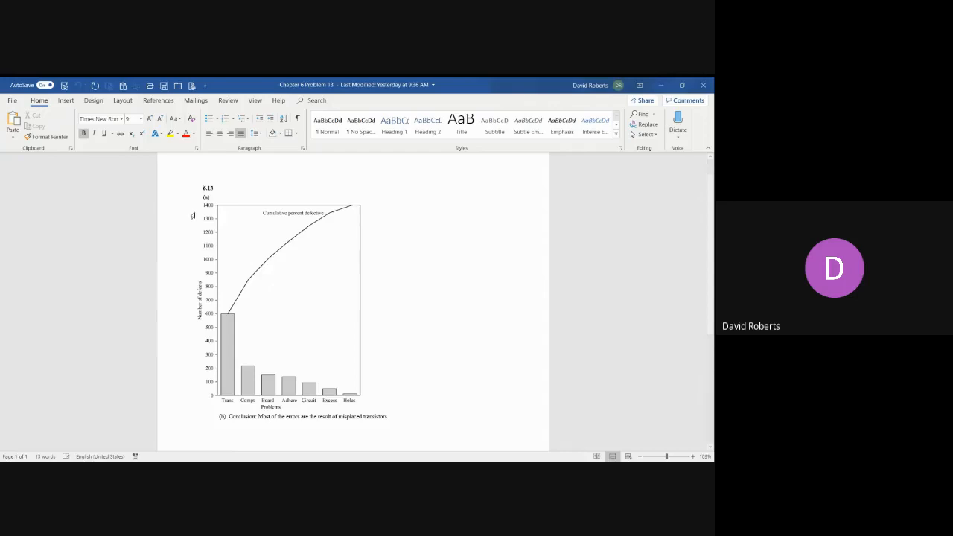
mouse_move(207, 369)
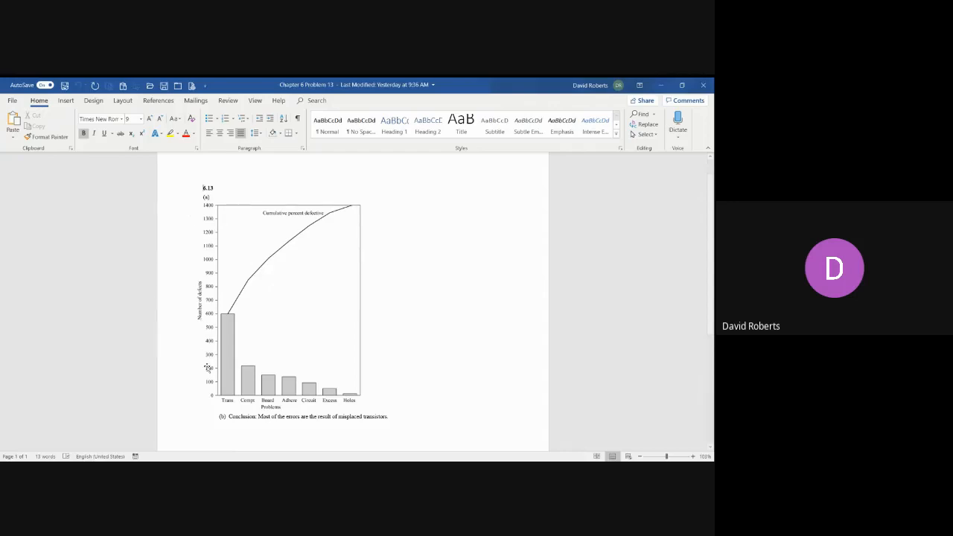
mouse_move(205, 226)
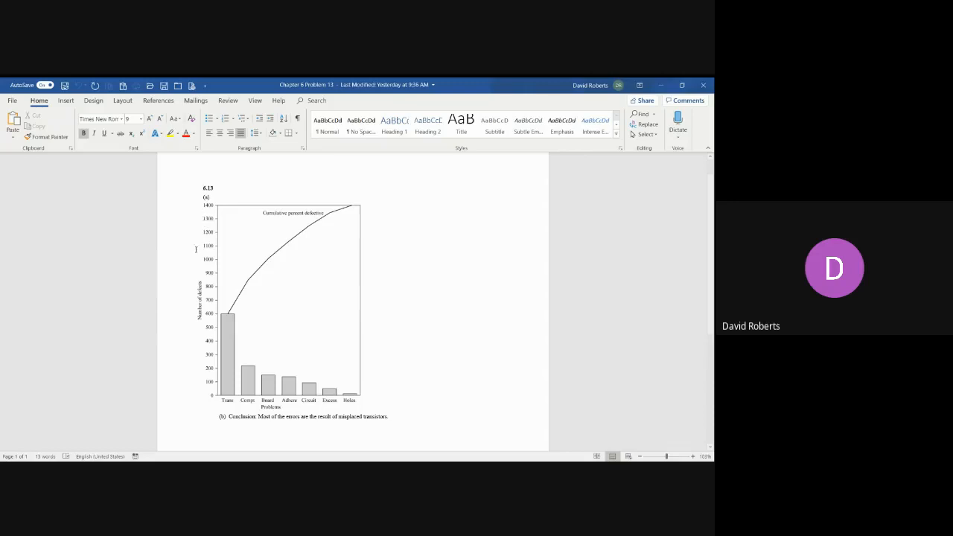
mouse_move(369, 378)
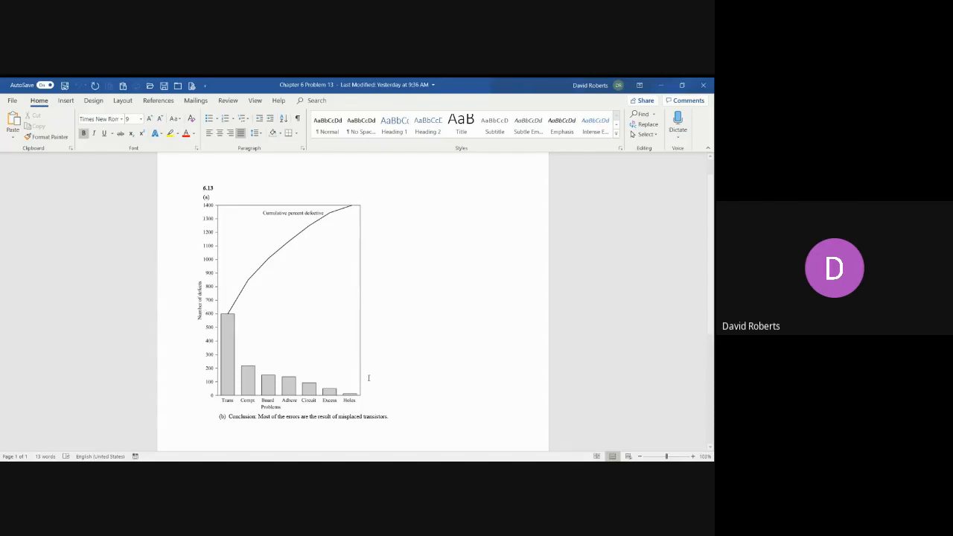
mouse_move(370, 352)
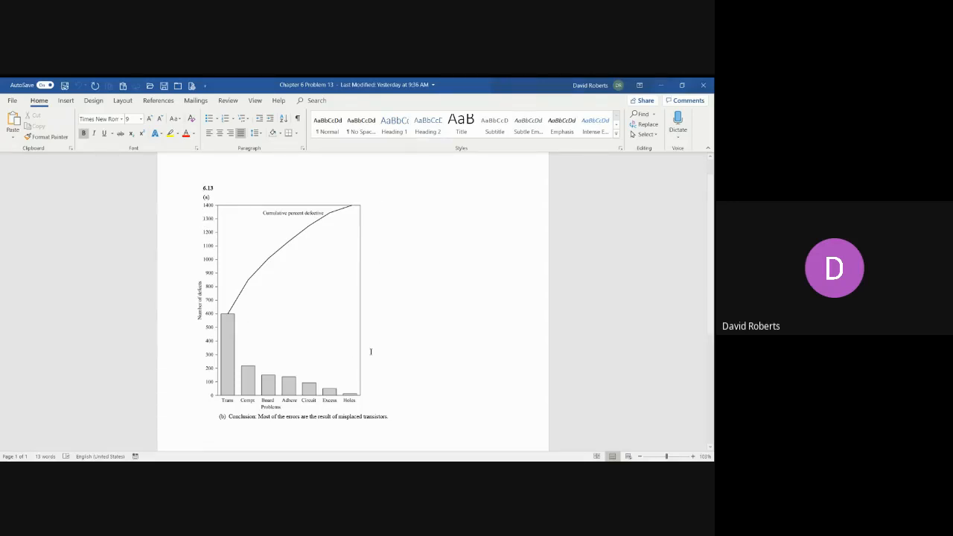
mouse_move(445, 378)
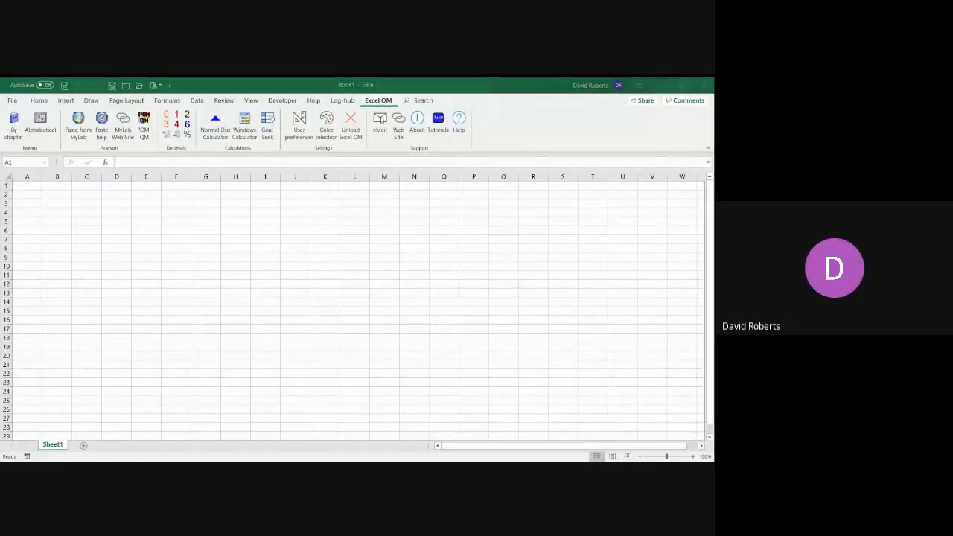
Step: Show the Excel OM eMail instructions message and acknowledge it with OK
left_click(380, 122)
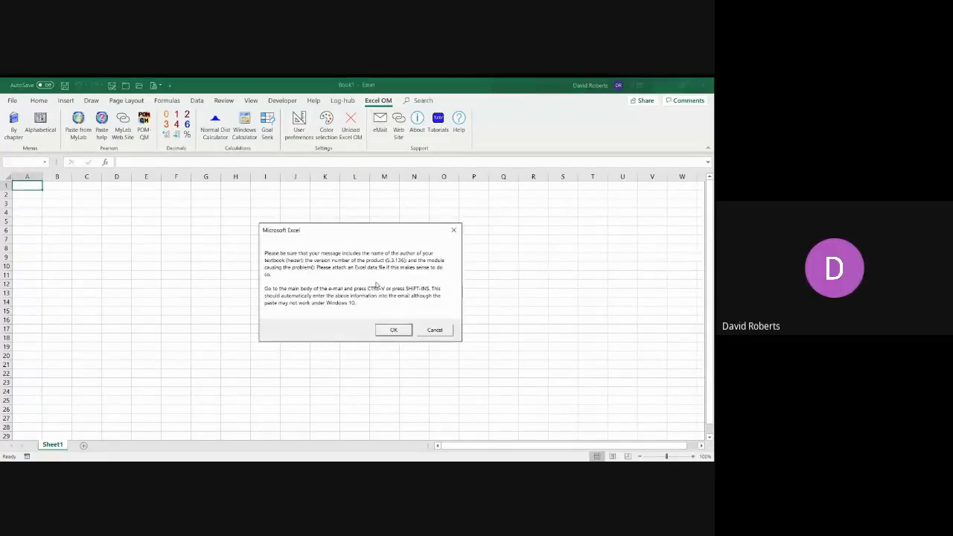
mouse_move(375, 311)
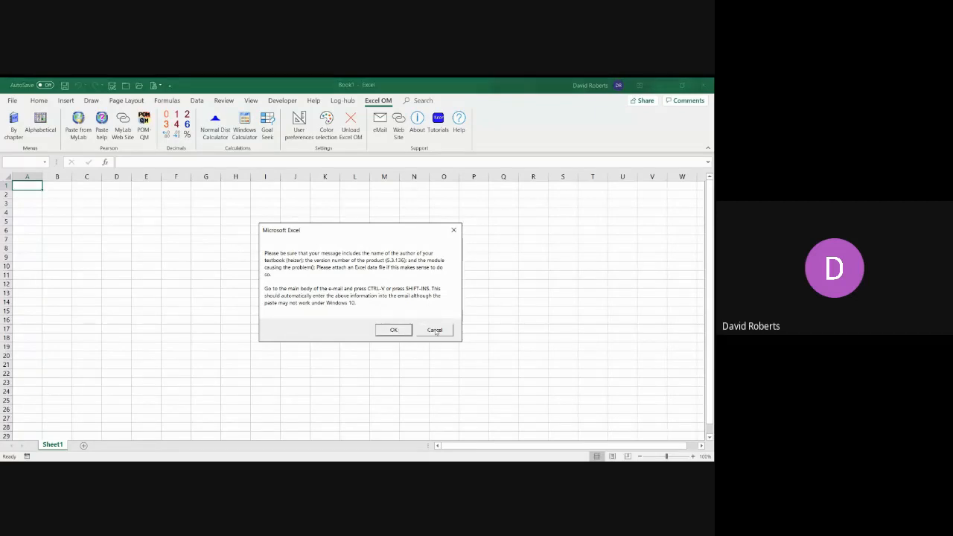
left_click(434, 331)
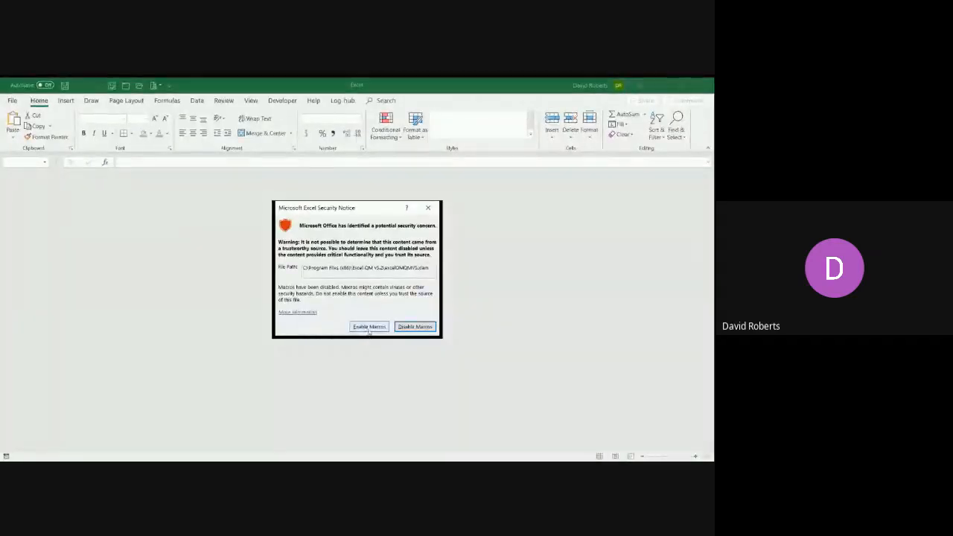
Step: Choose Enable Macros in the security notice so the Excel OM splash screen appears
left_click(369, 326)
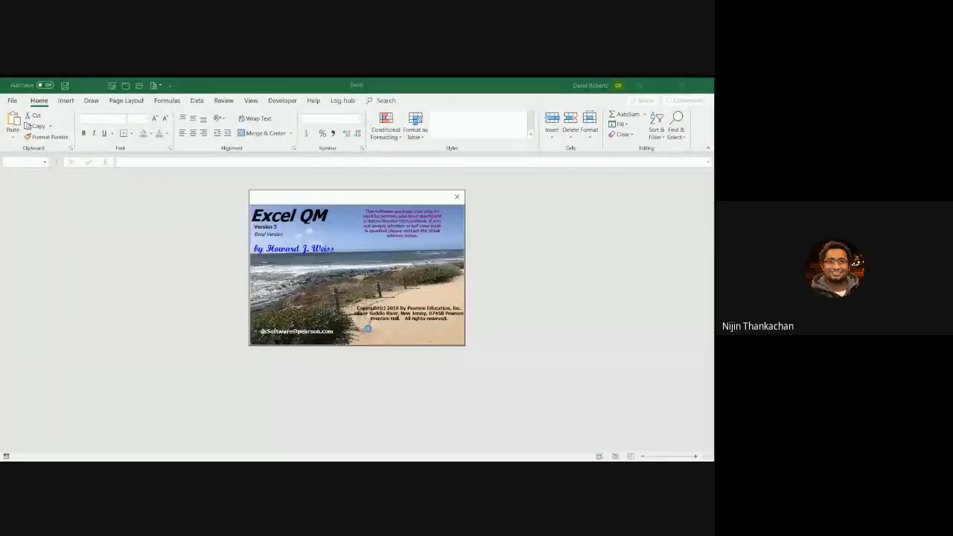